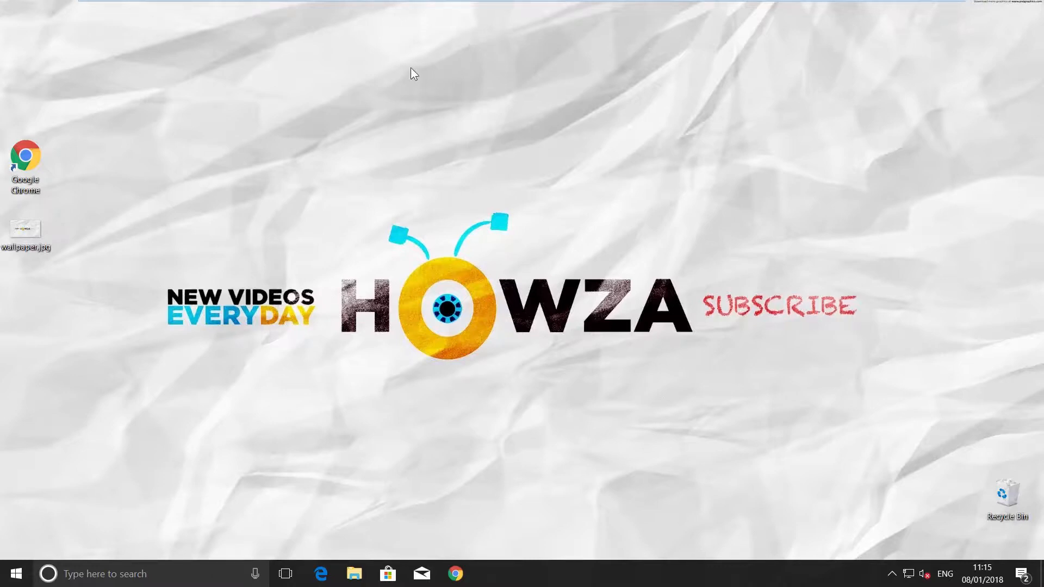
# - Check the original file size of wallpaper.jpg in its desktop properties
pyautogui.rightClick(25, 228)
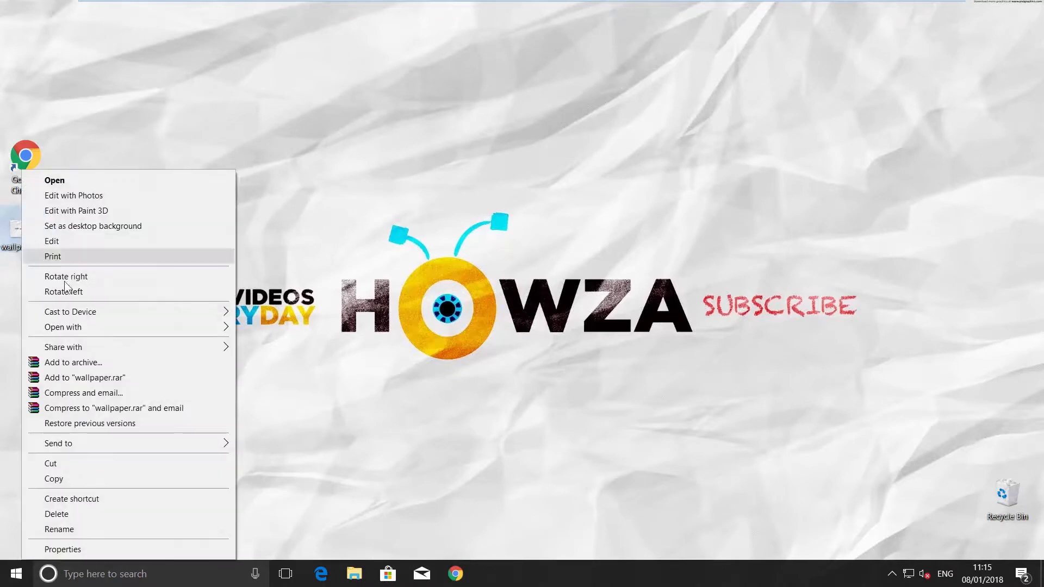
pyautogui.click(62, 549)
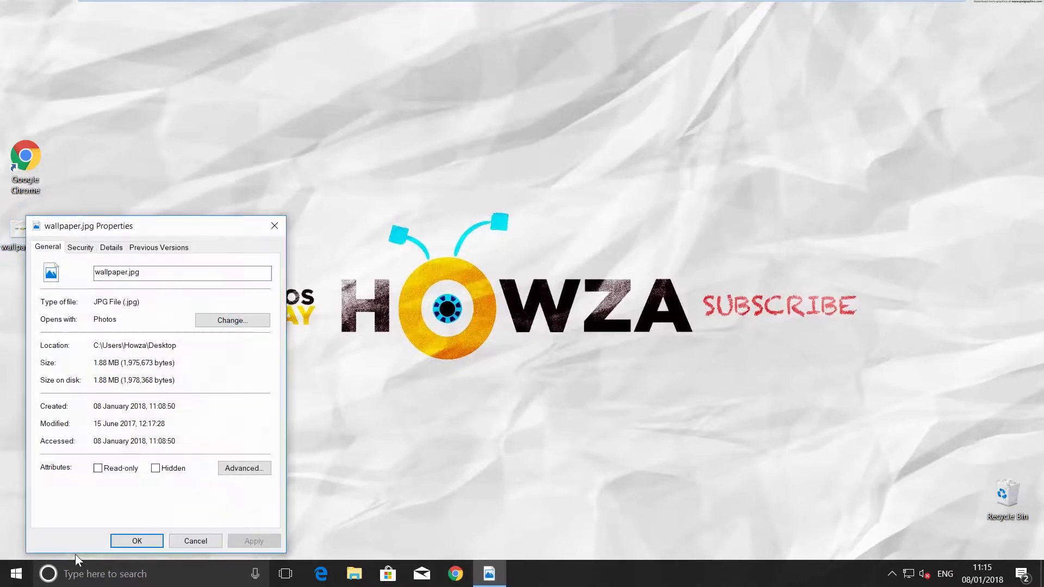
pyautogui.moveTo(154, 226); pyautogui.dragTo(236, 33)
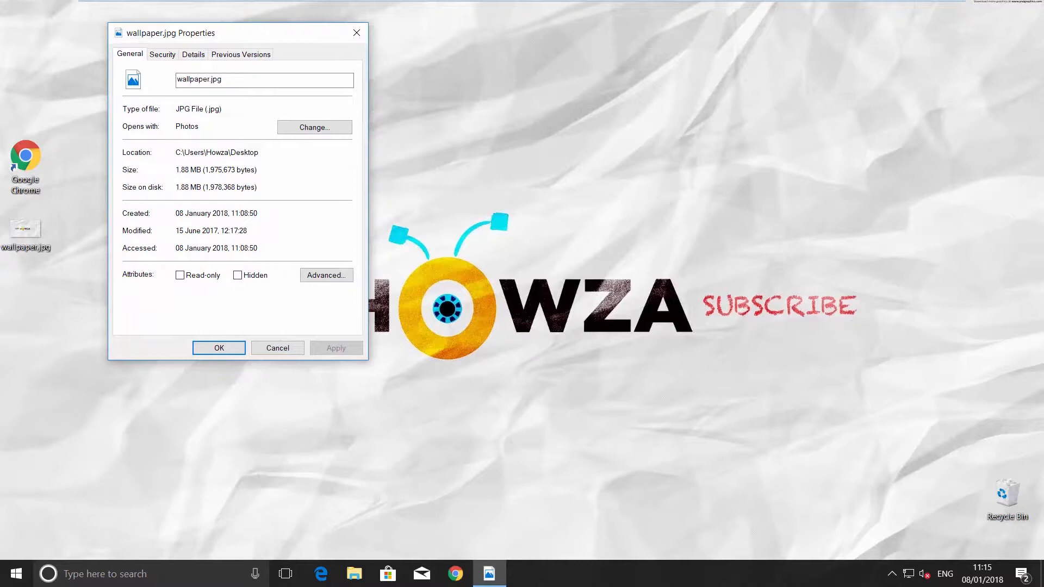
pyautogui.click(278, 348)
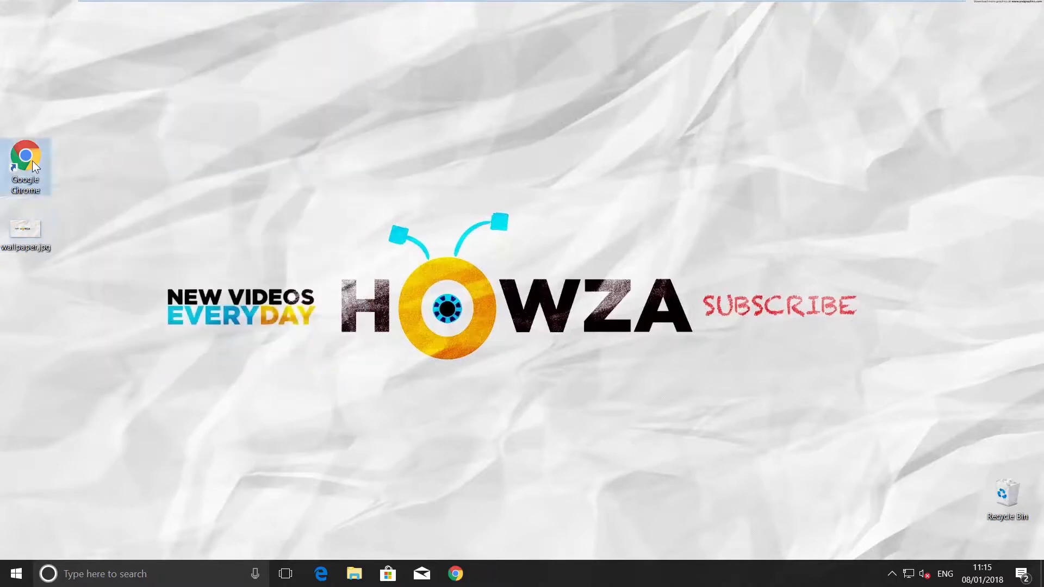
# - Upload wallpaper.jpg from the desktop to optimizilla.com for compression
pyautogui.doubleClick(30, 153)
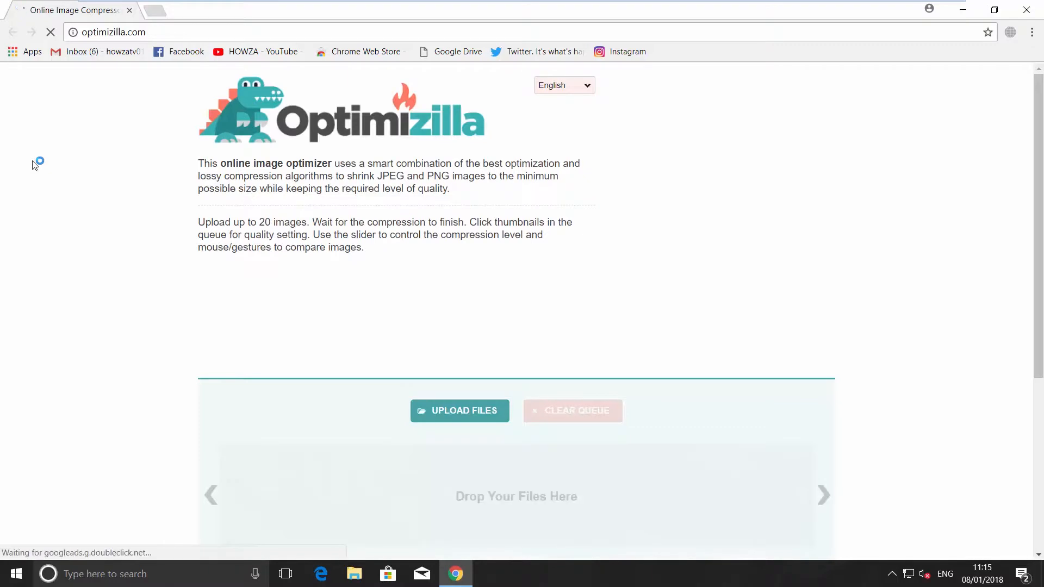
pyautogui.moveTo(105, 190)
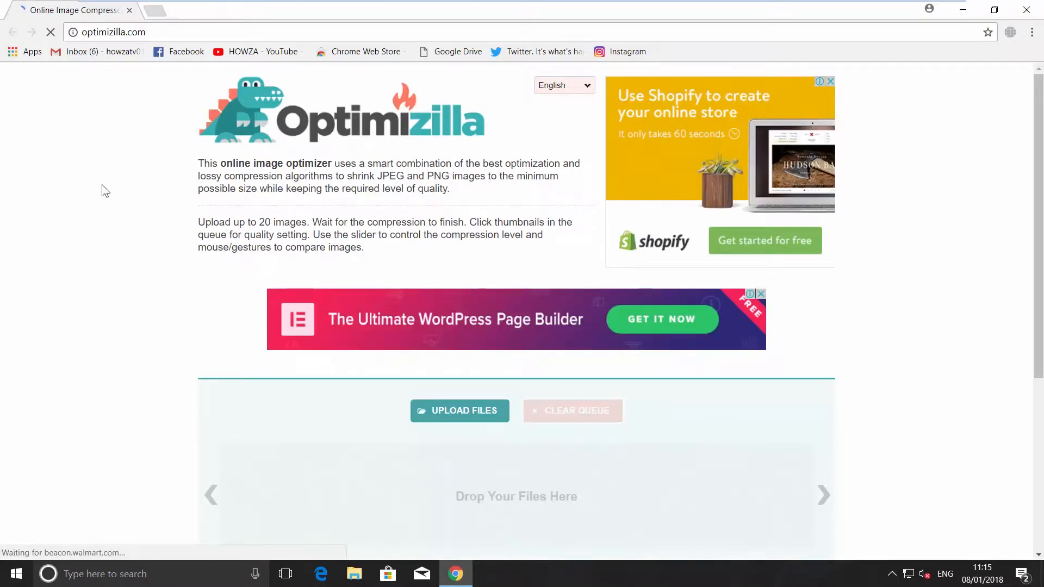
pyautogui.click(459, 412)
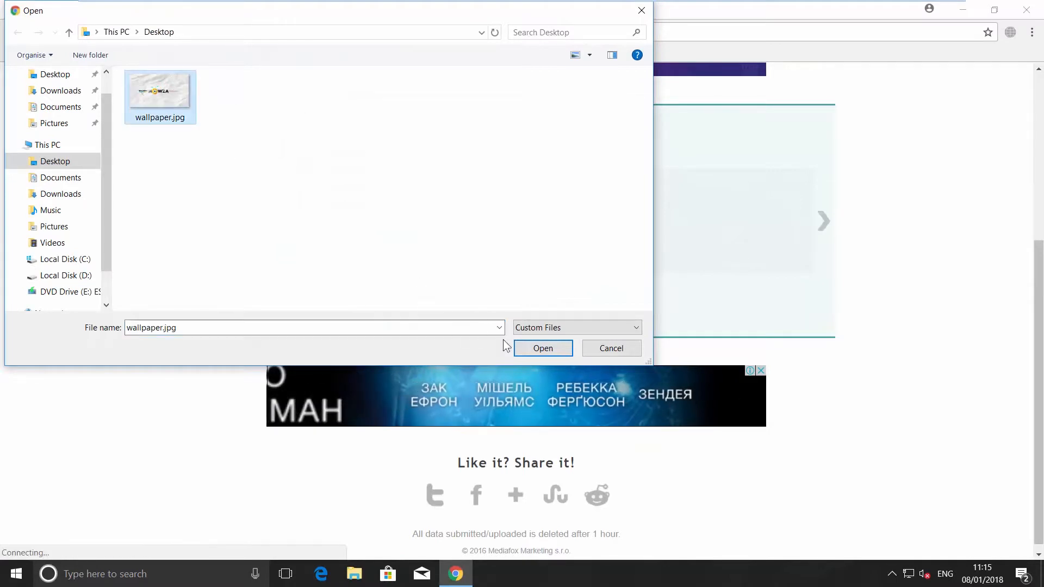
pyautogui.click(544, 348)
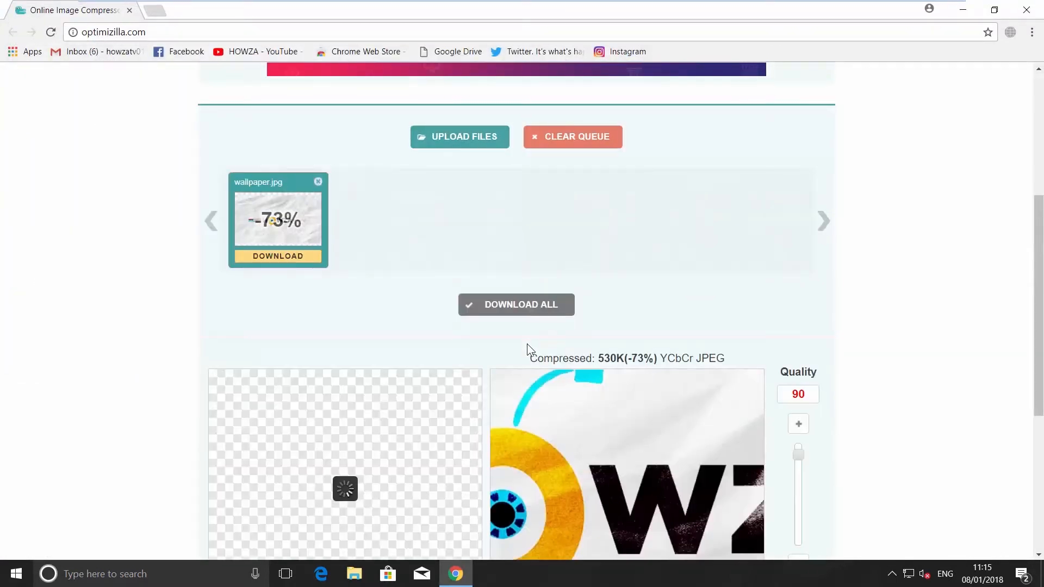
# - Raise the compression quality to 95 and reapply it to wallpaper.jpg
pyautogui.scroll(-3)
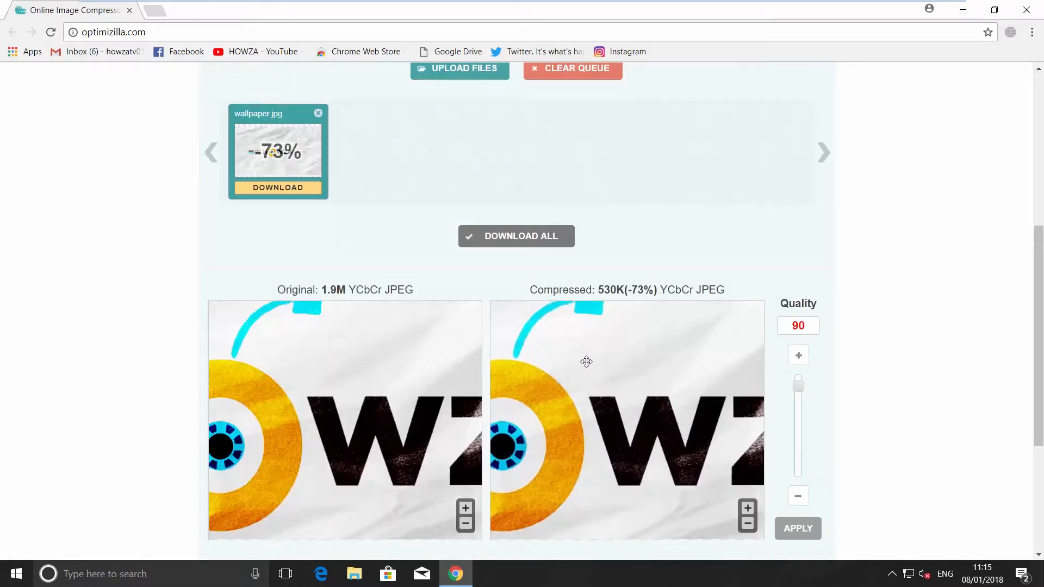
pyautogui.moveTo(1038, 337)
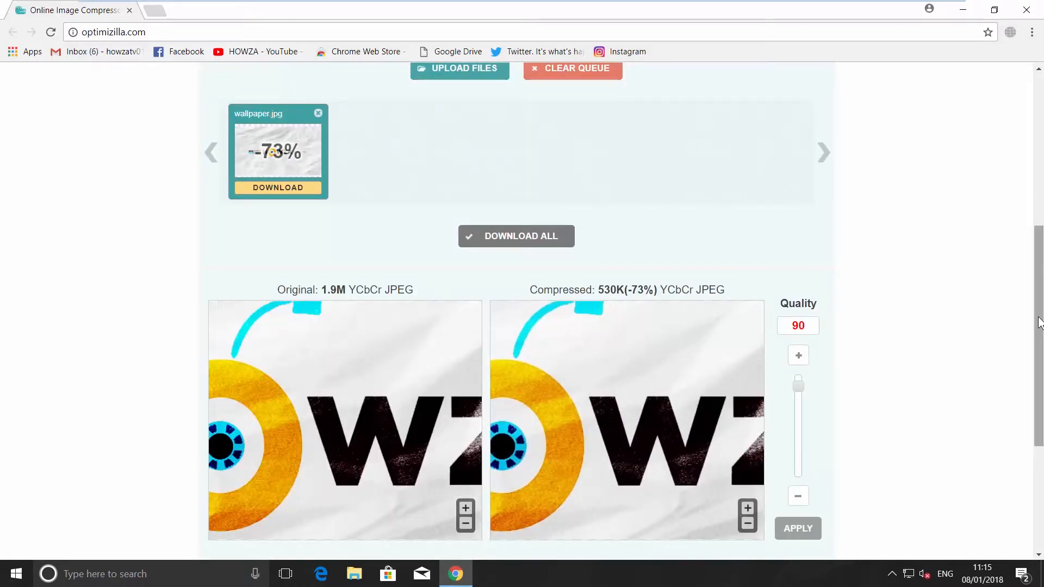
pyautogui.scroll(-3)
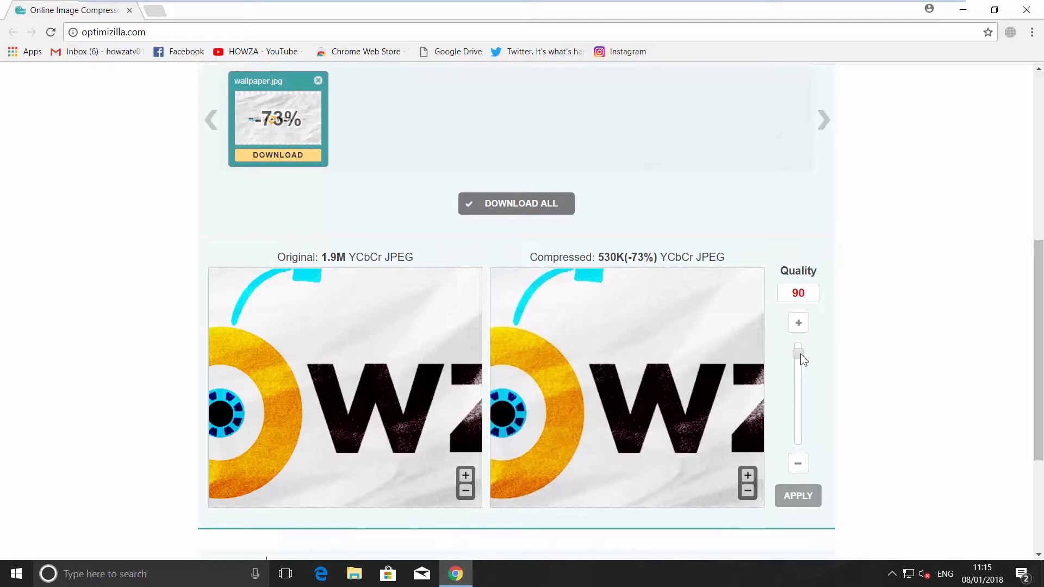
pyautogui.moveTo(799, 352); pyautogui.dragTo(798, 349)
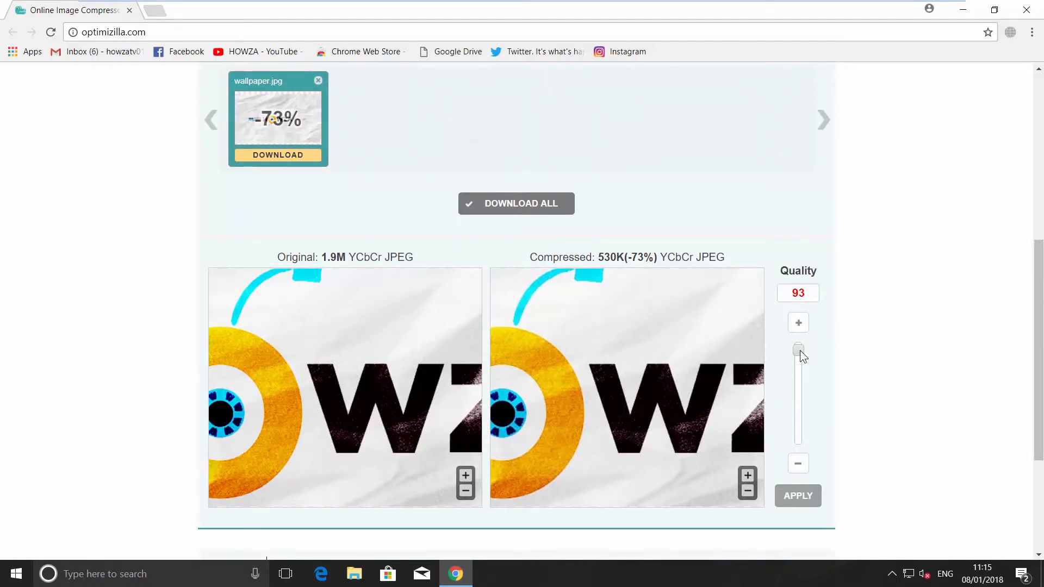
pyautogui.moveTo(798, 352); pyautogui.dragTo(798, 348)
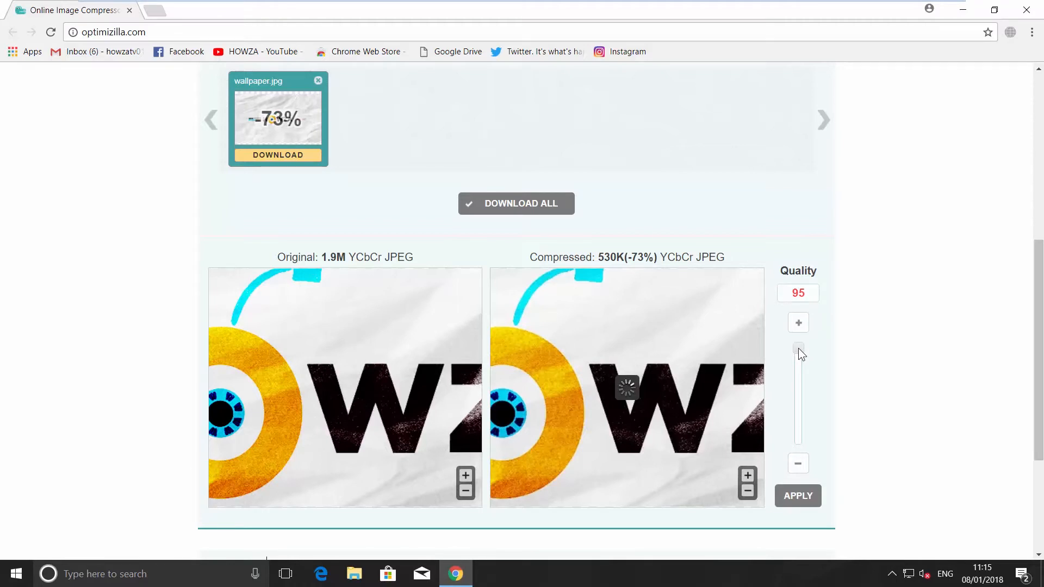
pyautogui.click(798, 496)
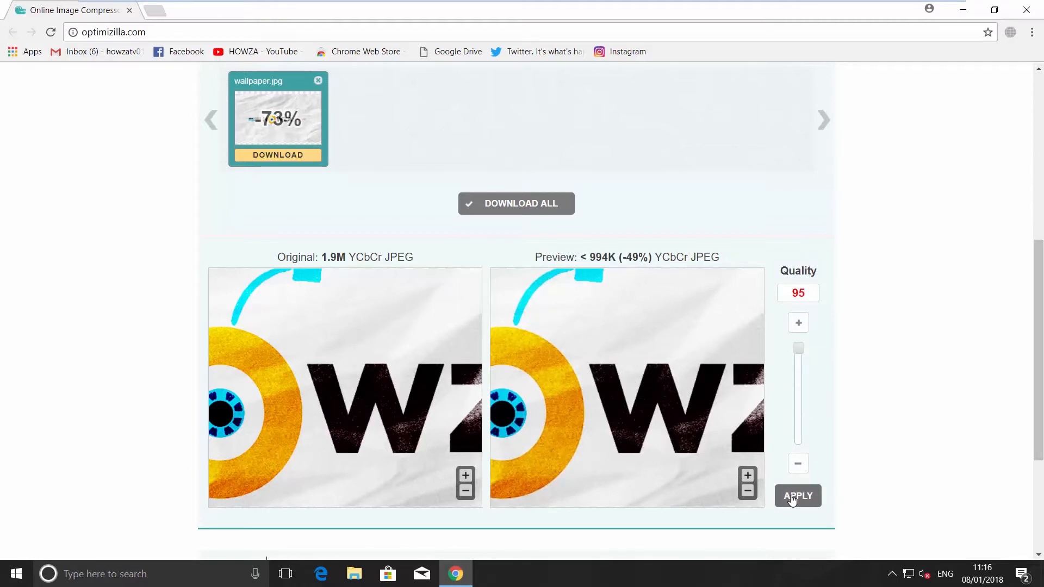
pyautogui.click(799, 495)
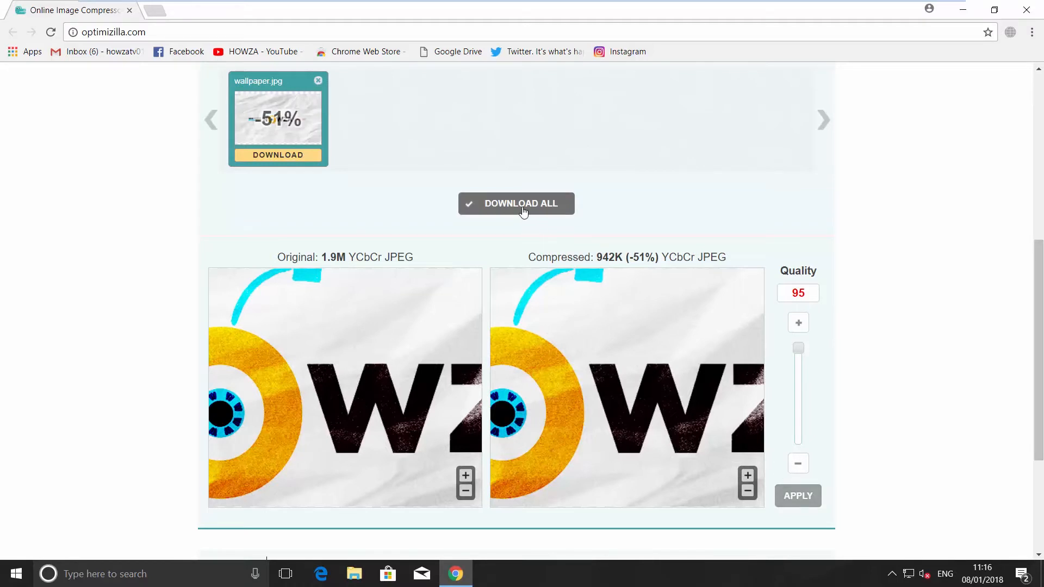
# - Download optimizilla.zip to the desktop and extract wallpaper-min.jpg from it
pyautogui.click(517, 204)
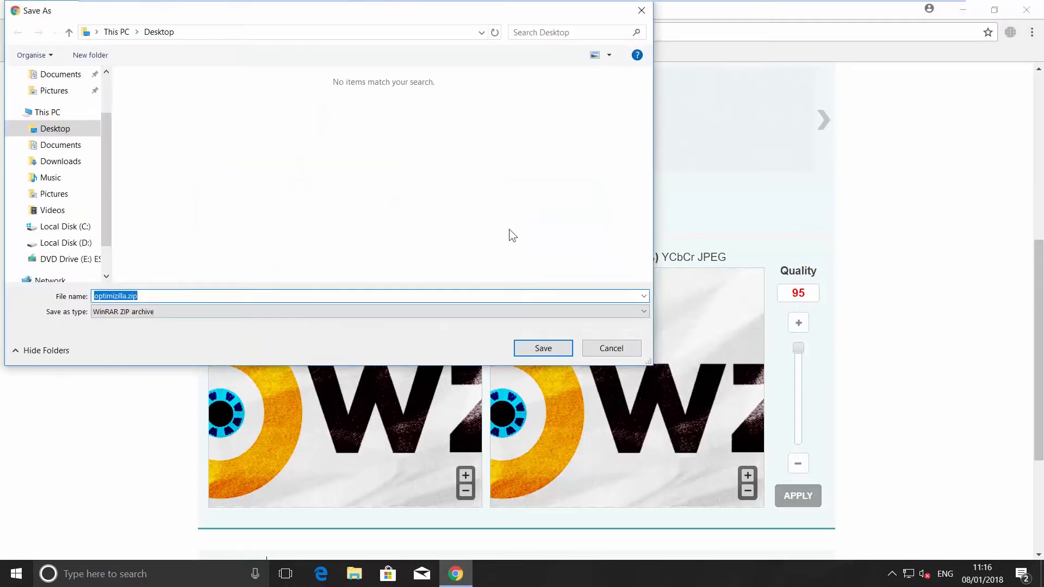
pyautogui.click(544, 348)
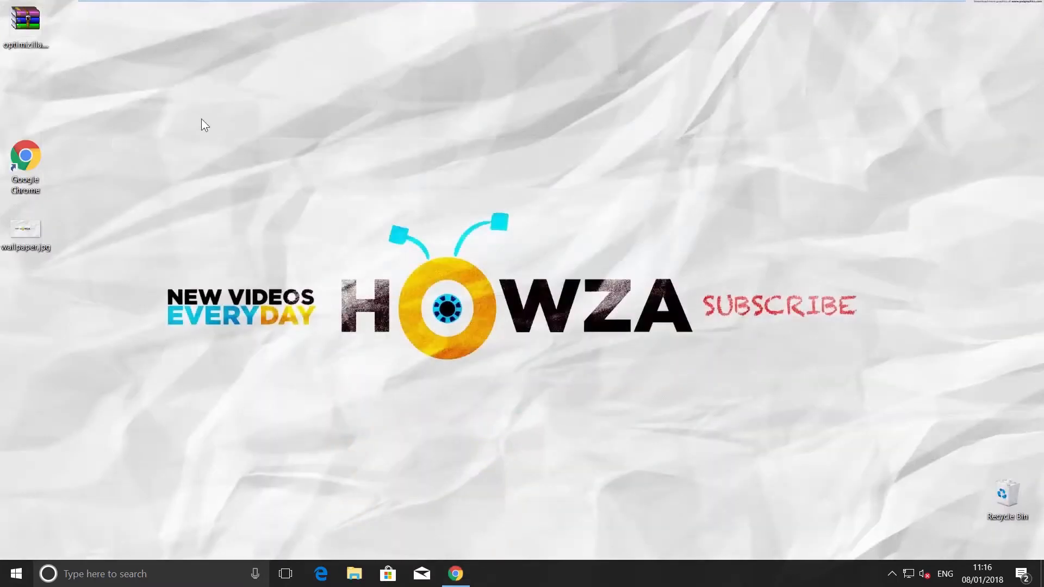
pyautogui.doubleClick(26, 21)
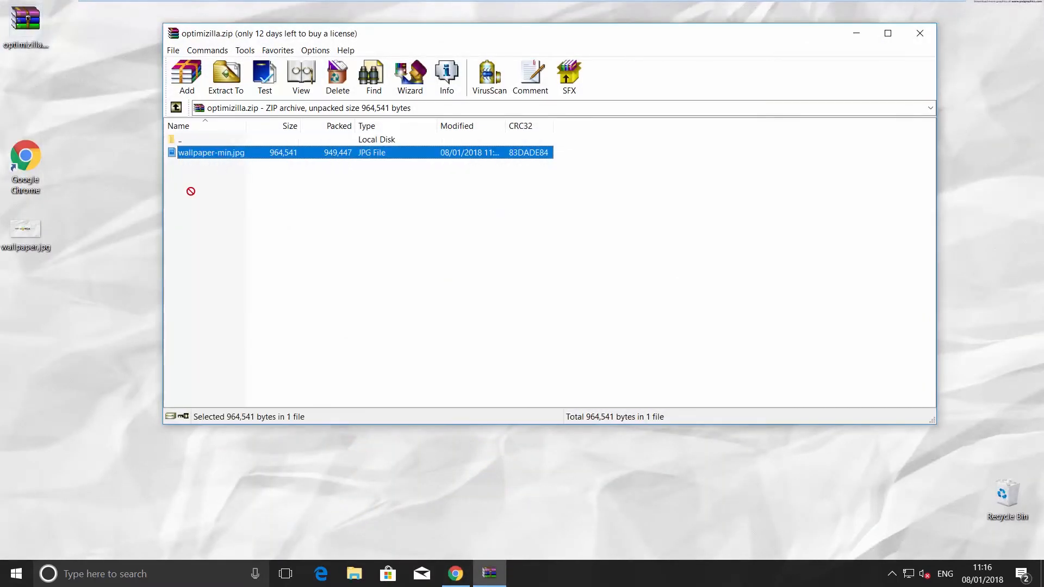
pyautogui.click(920, 32)
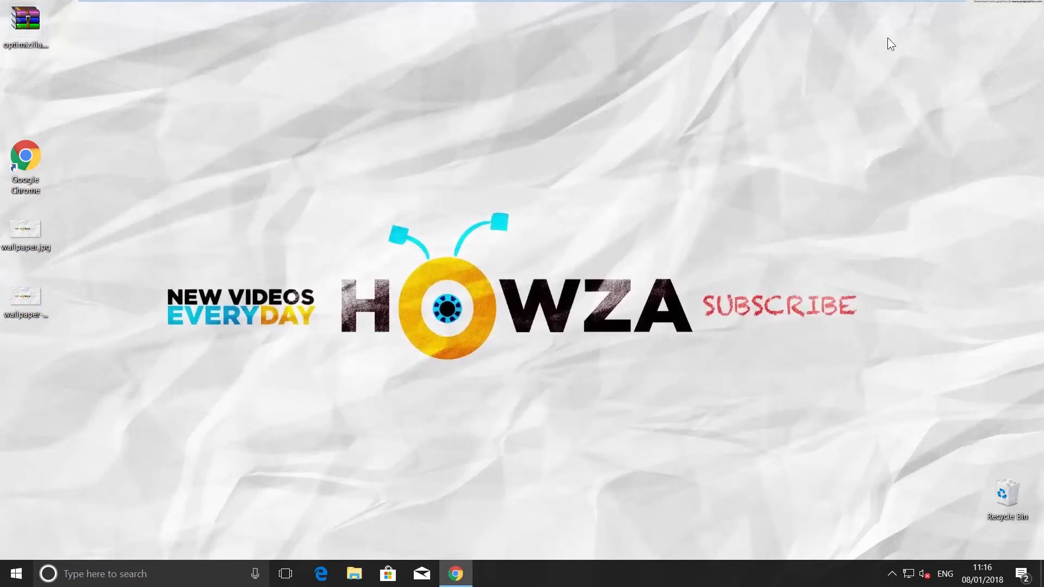
pyautogui.rightClick(26, 229)
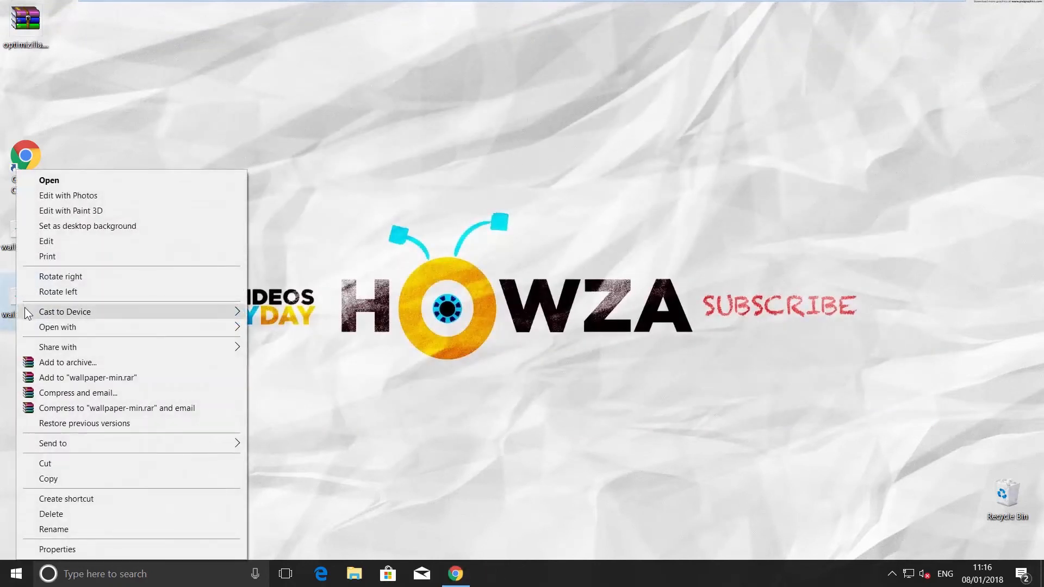
pyautogui.click(54, 550)
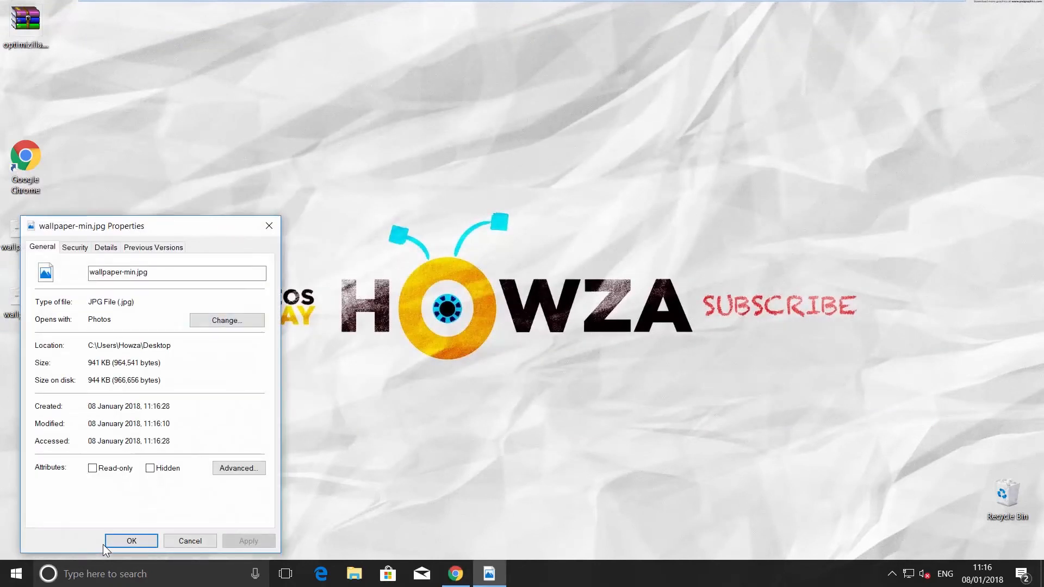
pyautogui.click(130, 542)
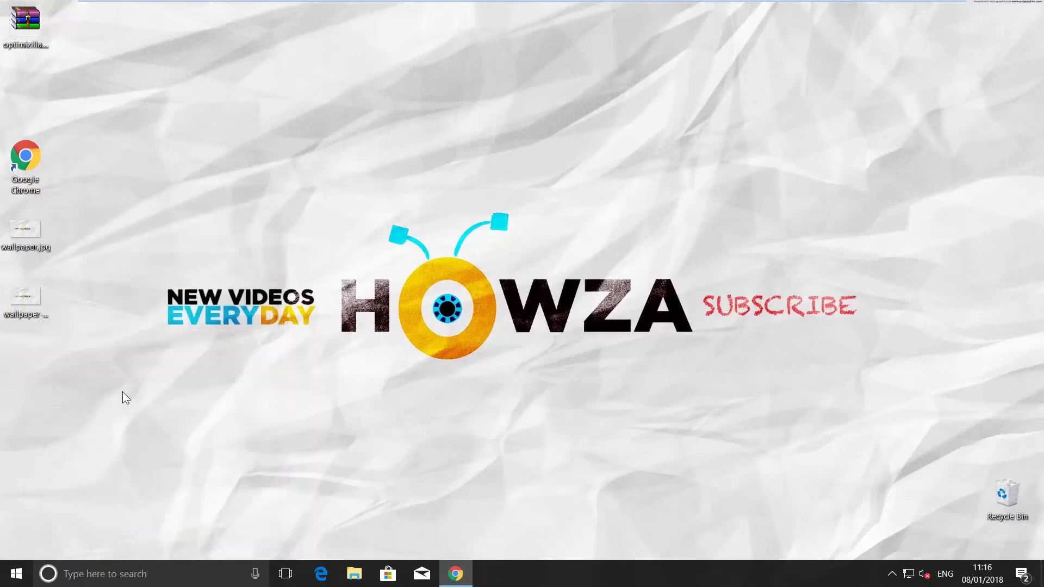